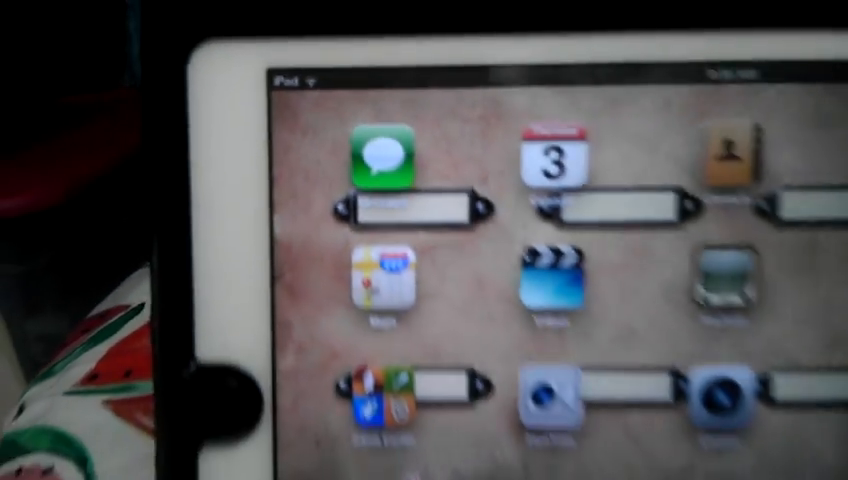
Launch Messages and rejoin the split keyboard into one full-width docked keyboard via Dock and Merge.
click(384, 160)
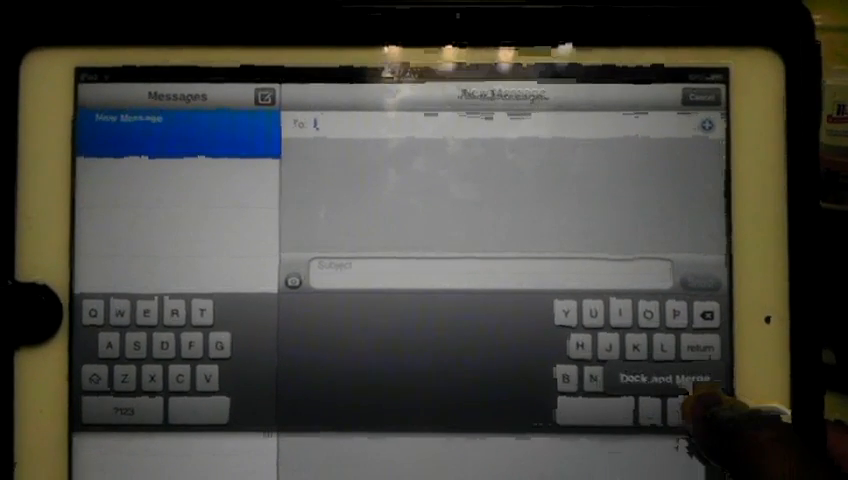
click(668, 382)
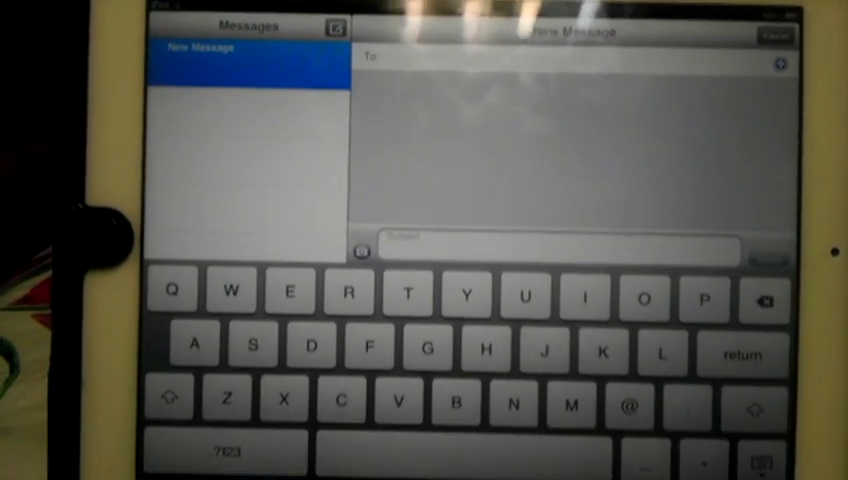